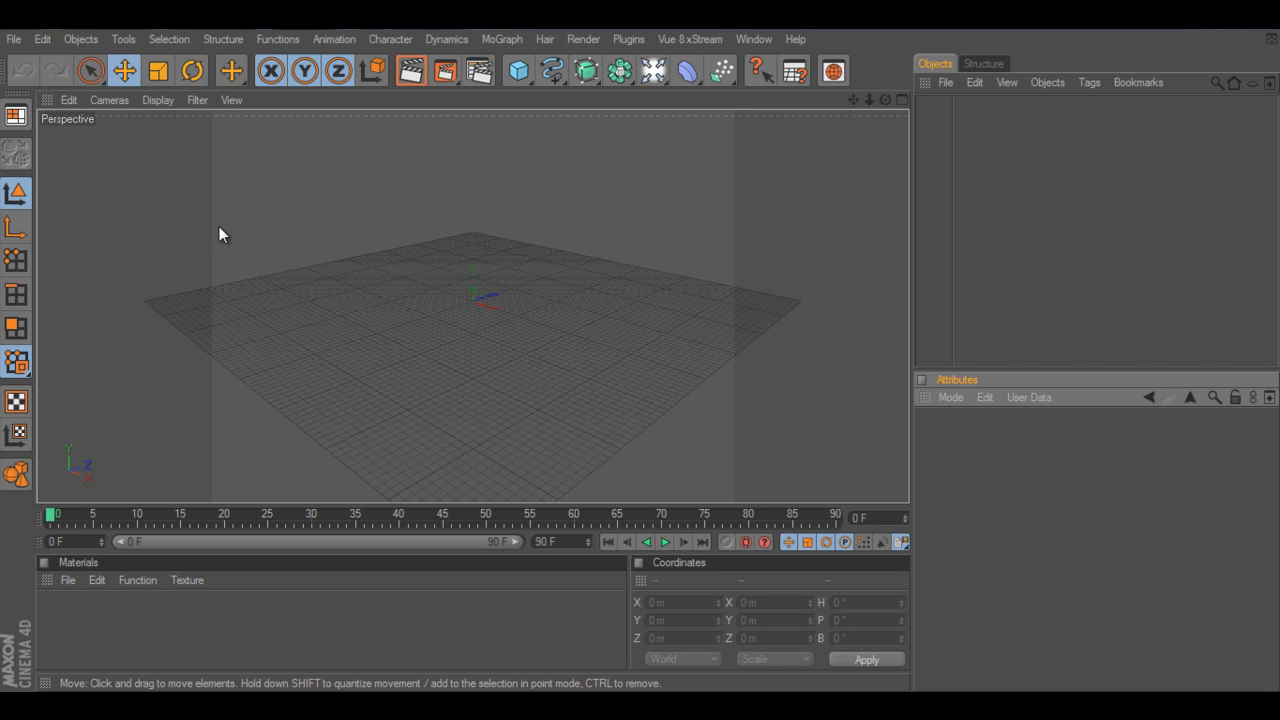
mouse_move(276, 172)
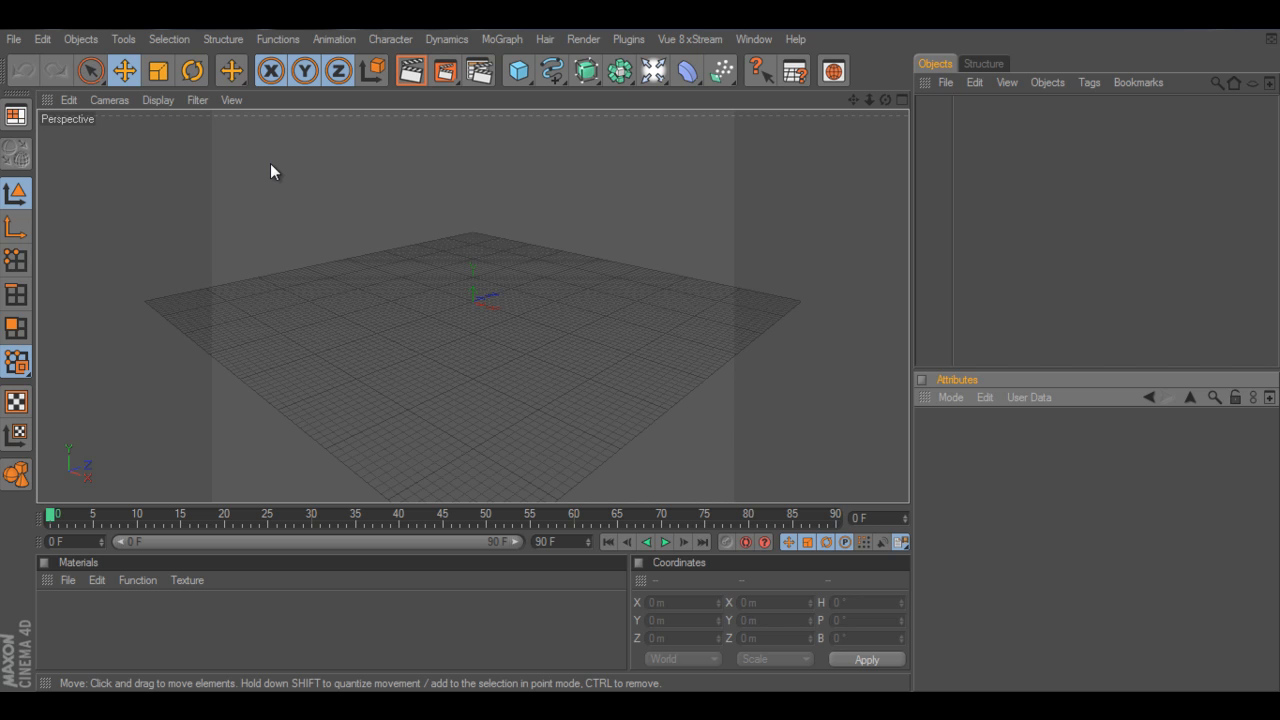
Add a Cube primitive and move to a later frame to keyframe its X position.
left_click(516, 70)
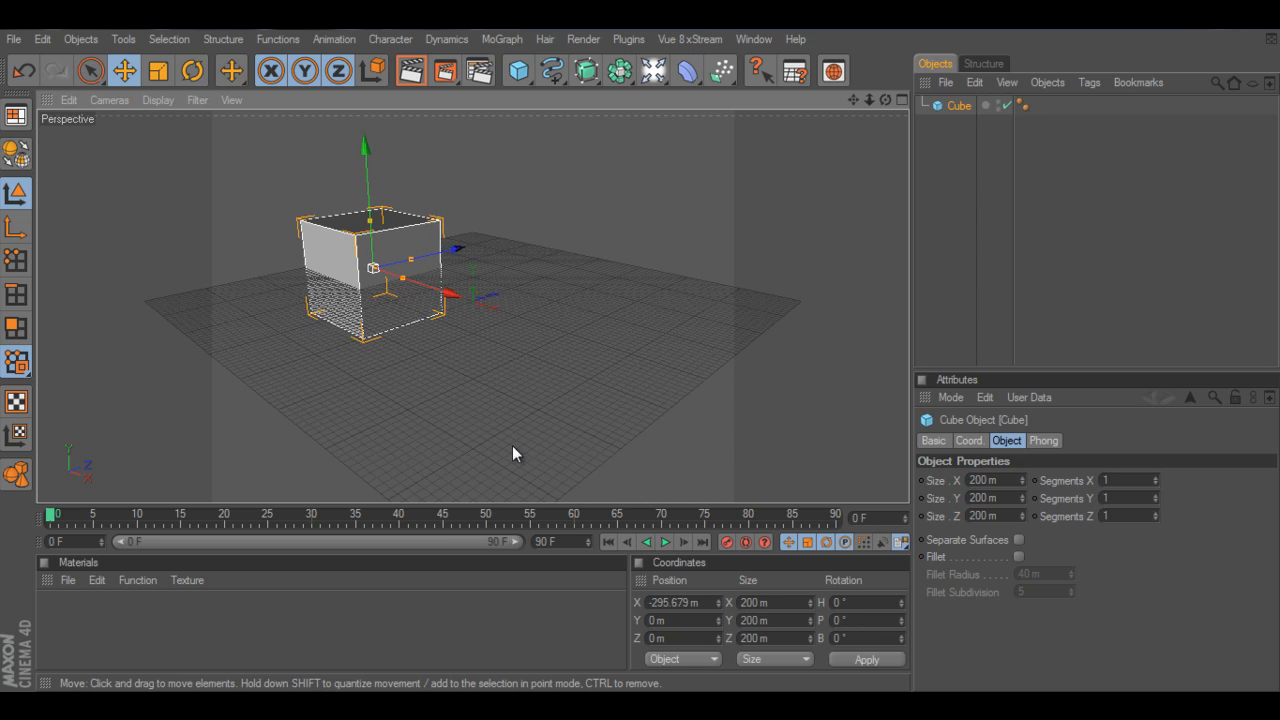
mouse_move(720, 550)
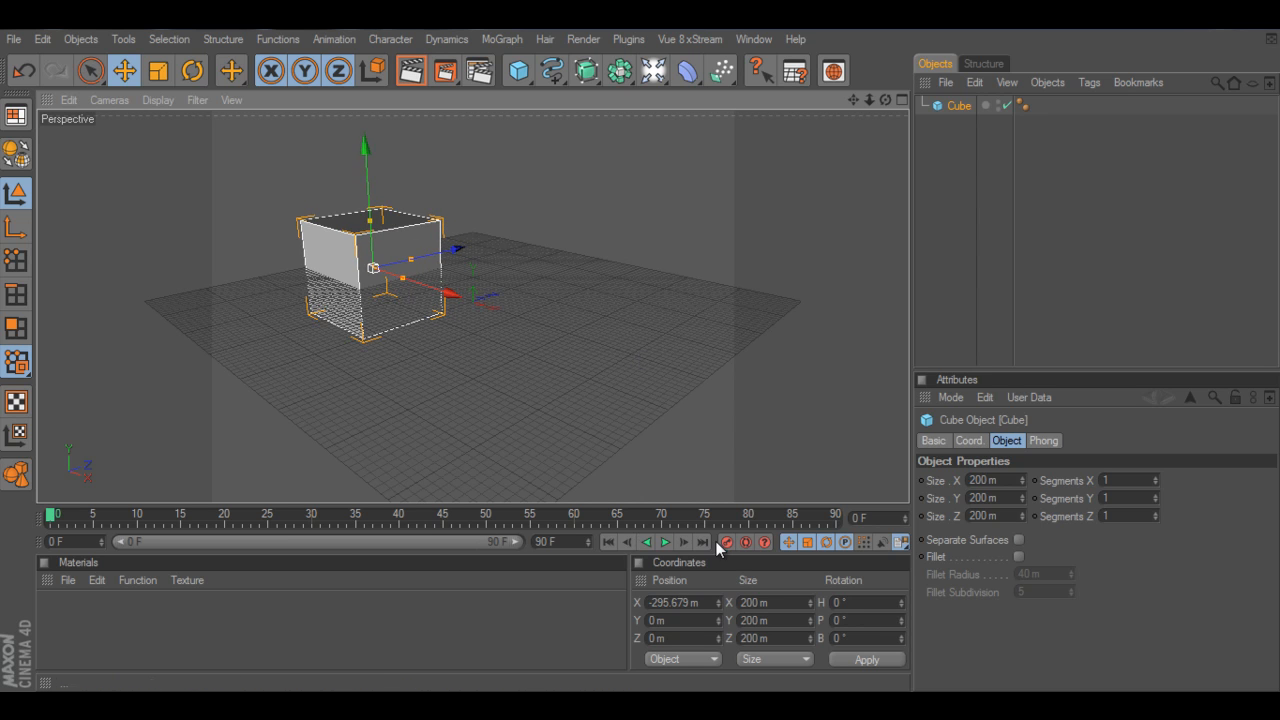
mouse_move(502, 522)
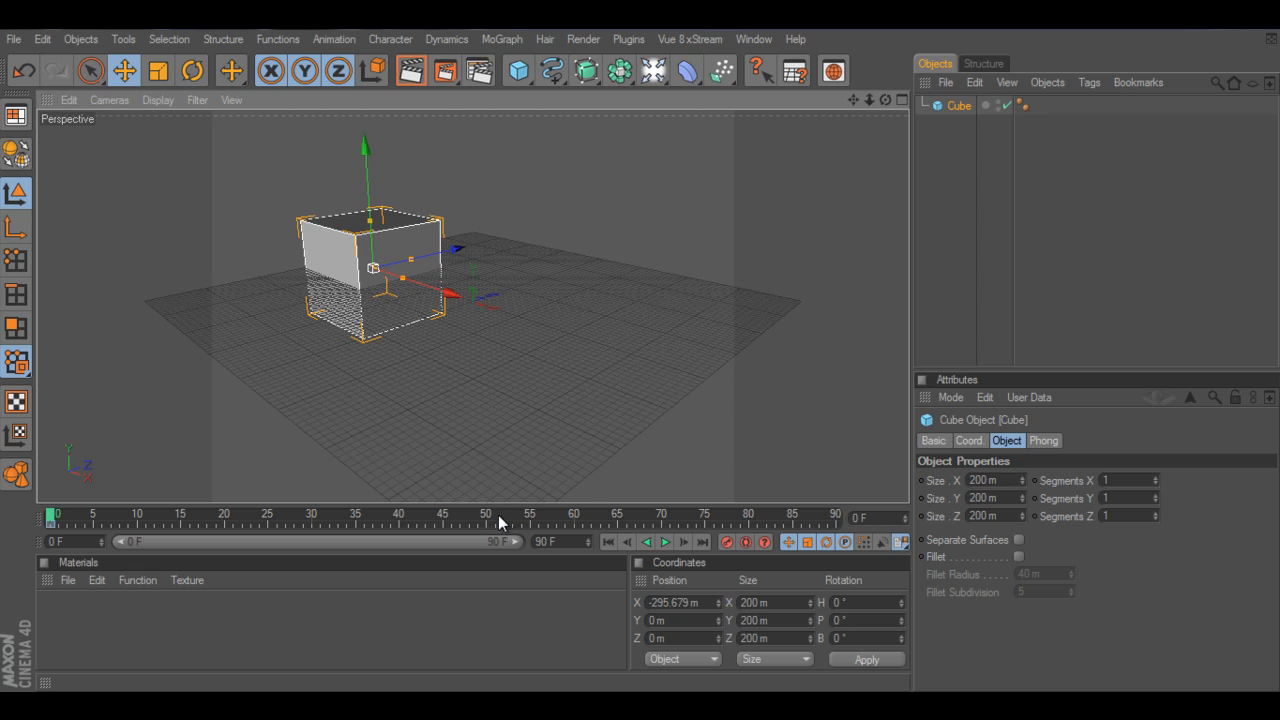
left_click(536, 512)
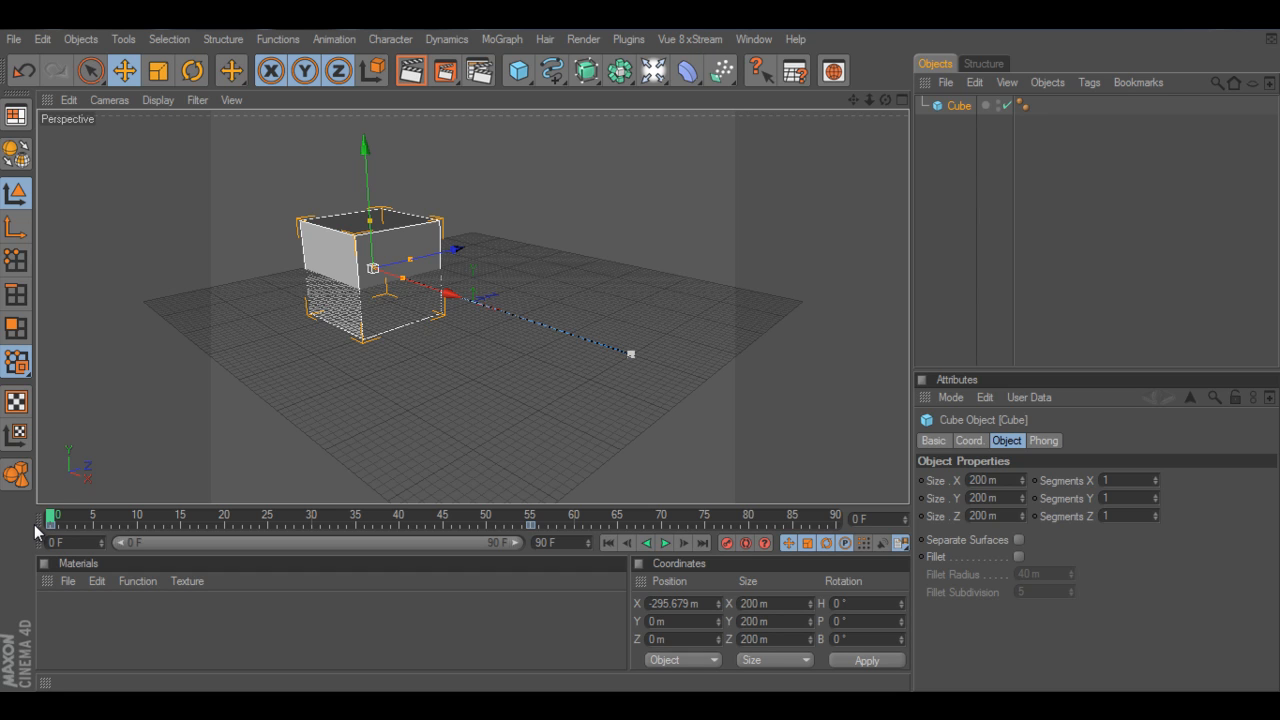
Play and scrub the timeline to watch the cube slide across the floor.
left_click(660, 544)
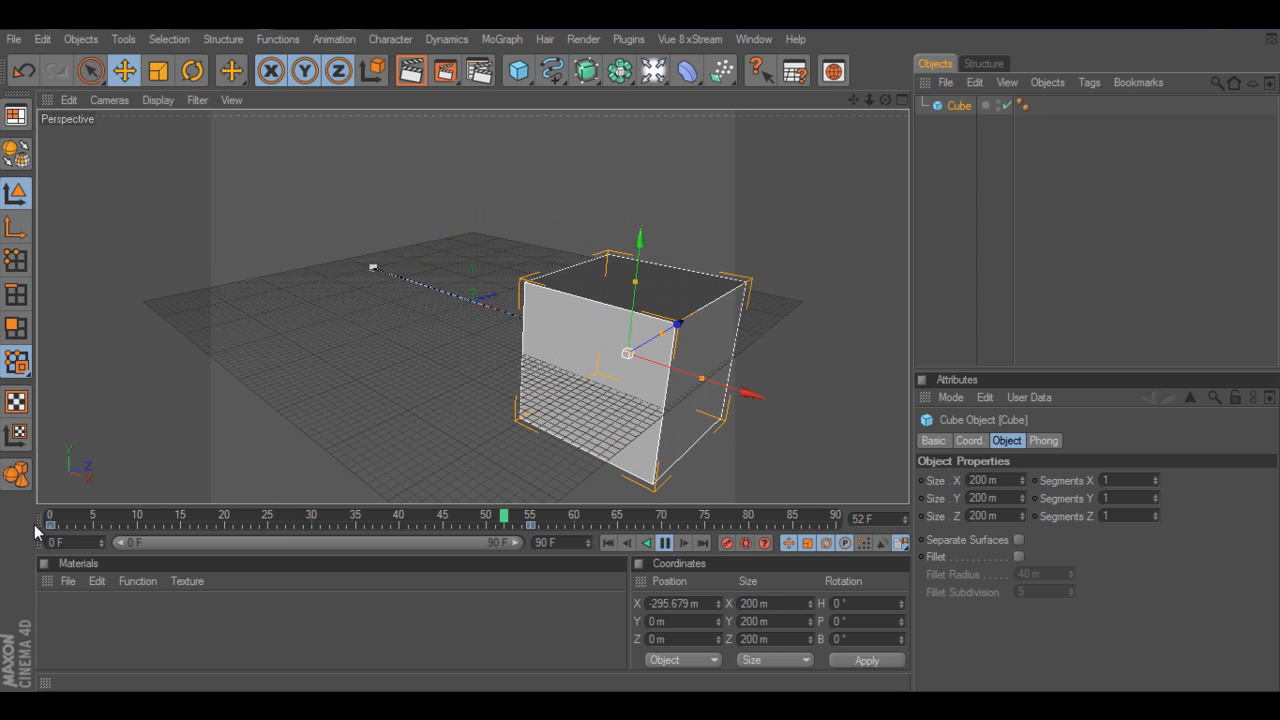
left_click_drag(504, 516, 704, 516)
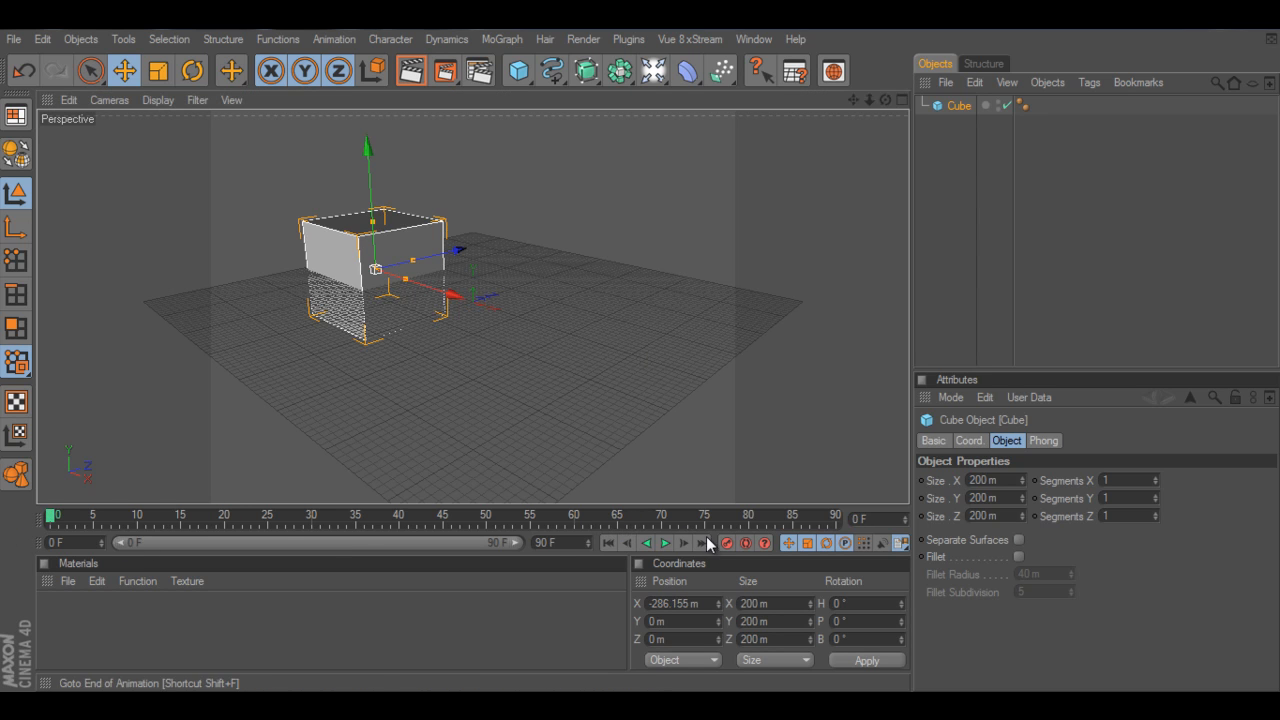
mouse_move(364, 536)
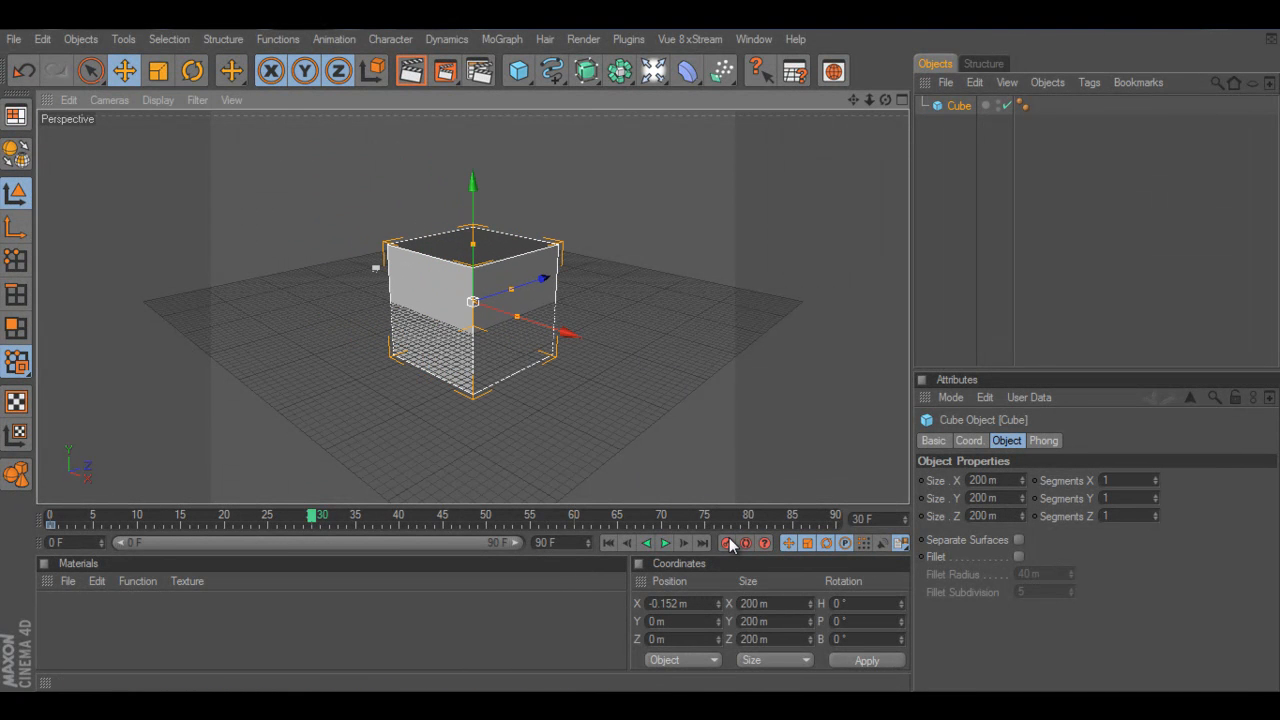
Scrub toward the pause point and record a keyframe holding the cube at X 0.
left_click_drag(316, 516, 580, 516)
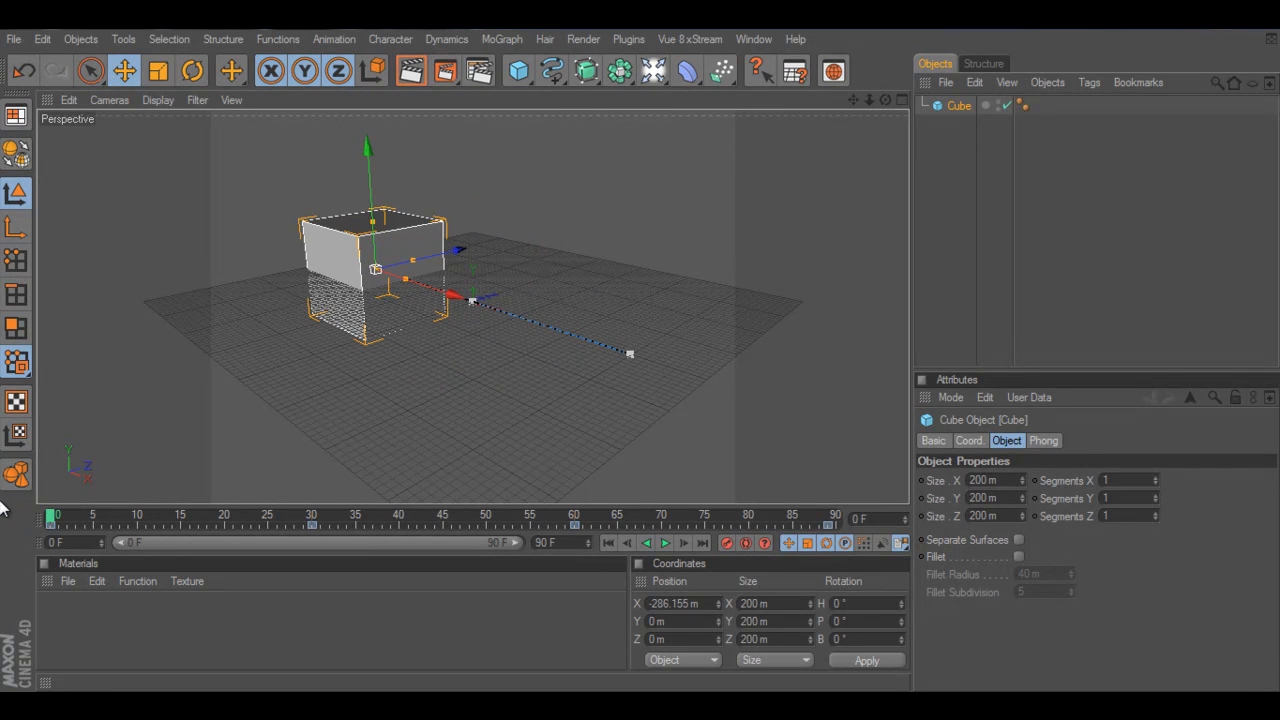
left_click(664, 544)
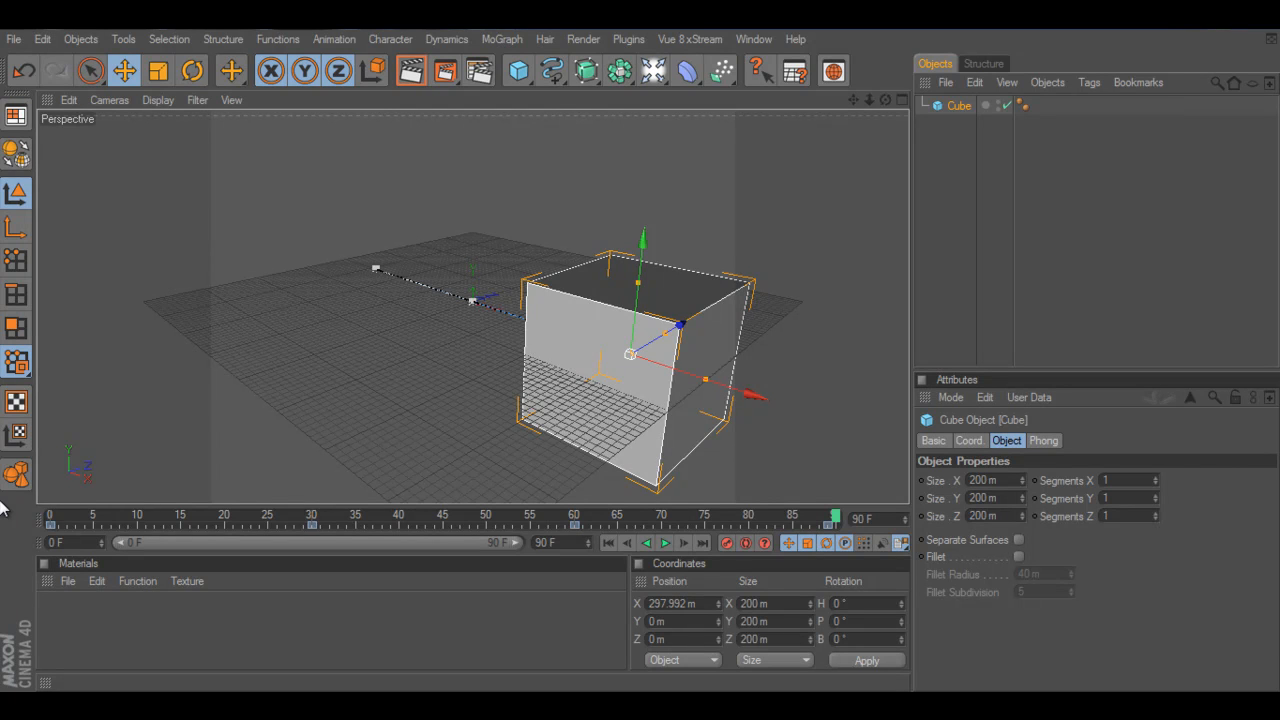
mouse_move(844, 532)
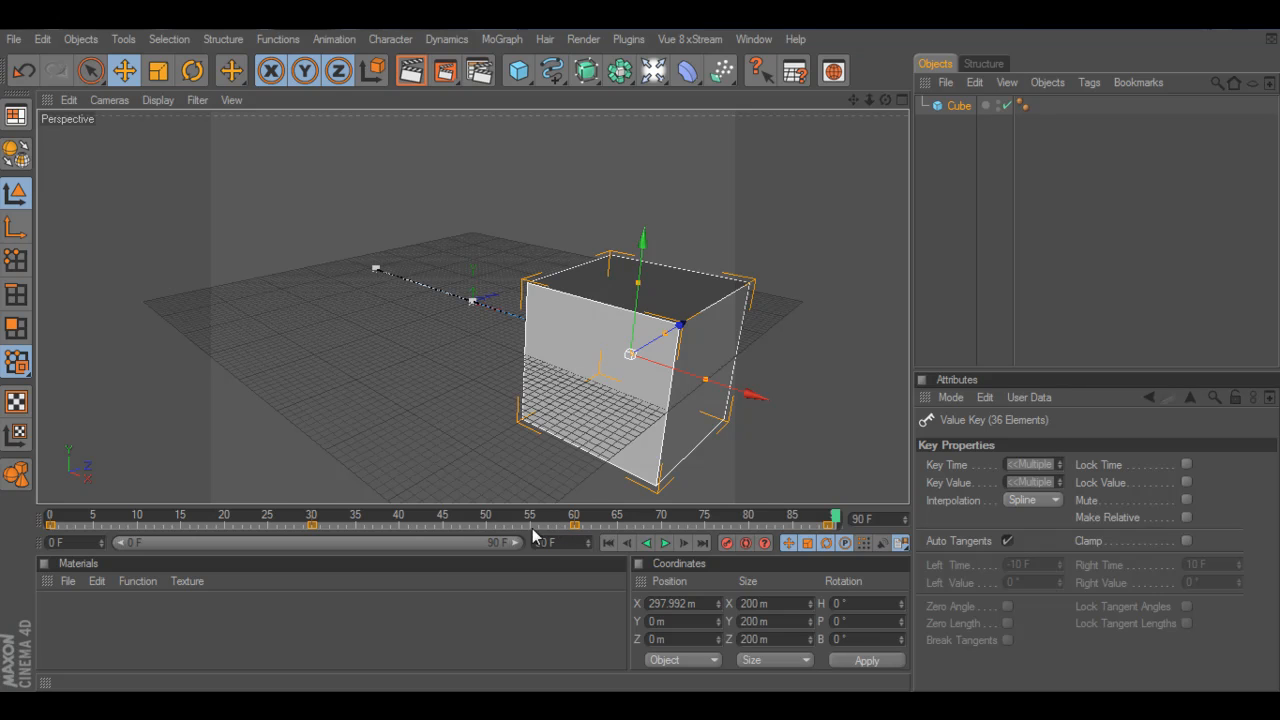
mouse_move(344, 532)
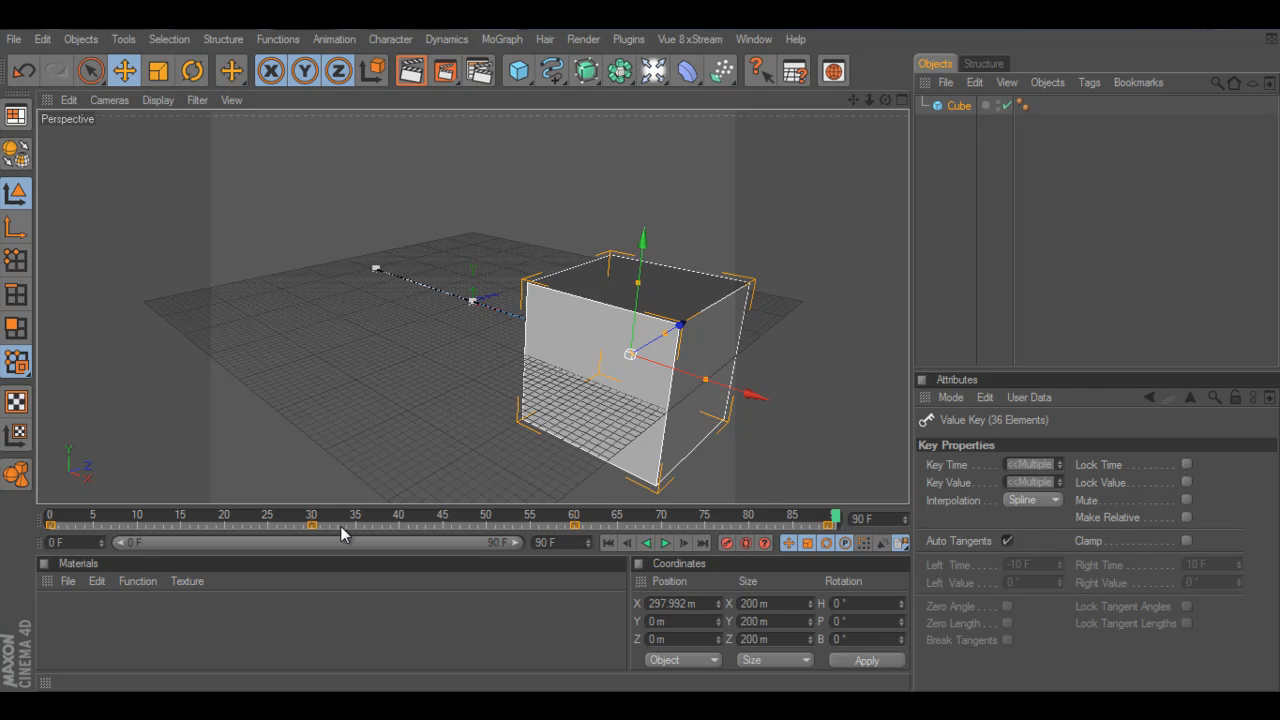
mouse_move(310, 528)
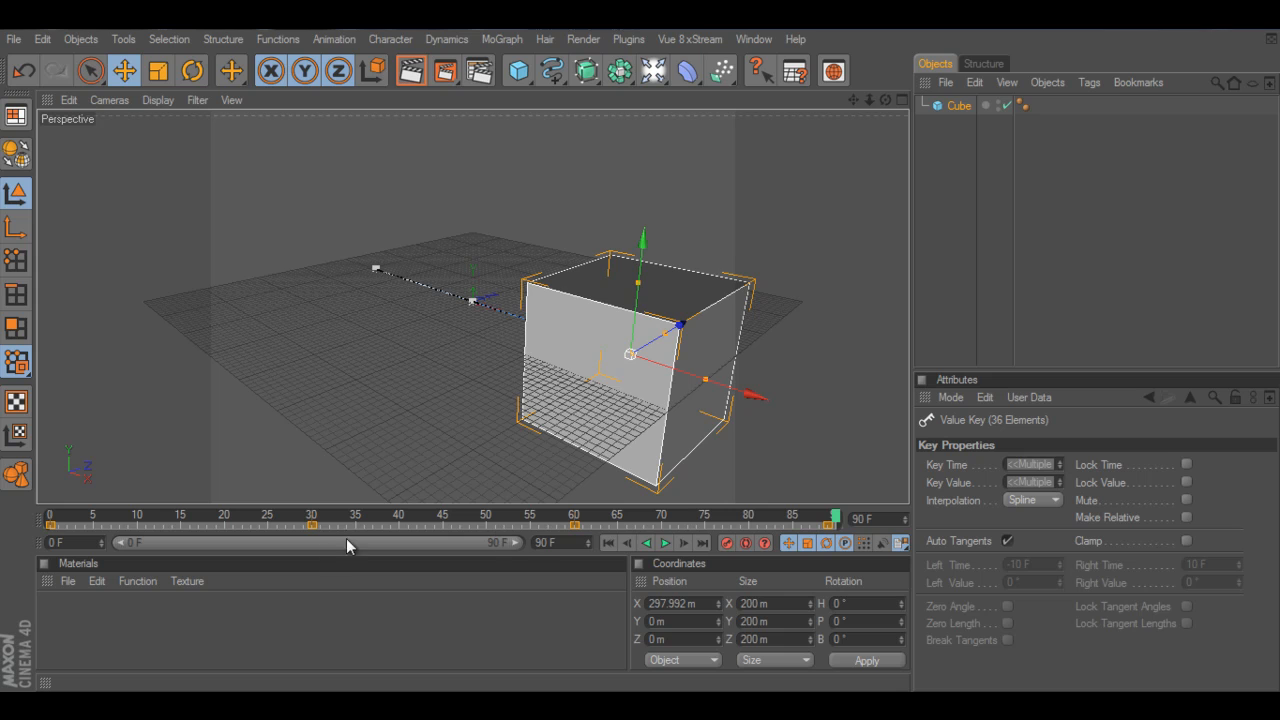
mouse_move(472, 546)
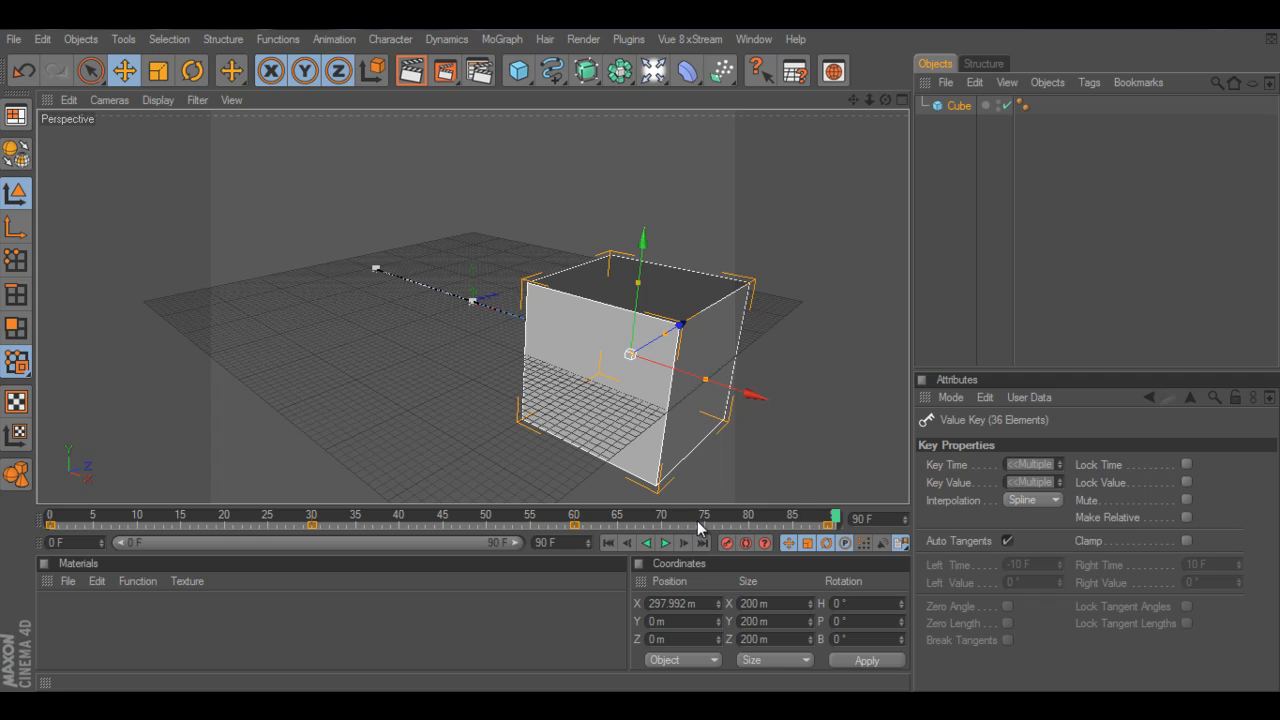
Scrub the clamped animation to check the hold and dismiss the Windows colour-scheme notice.
left_click_drag(832, 516, 700, 516)
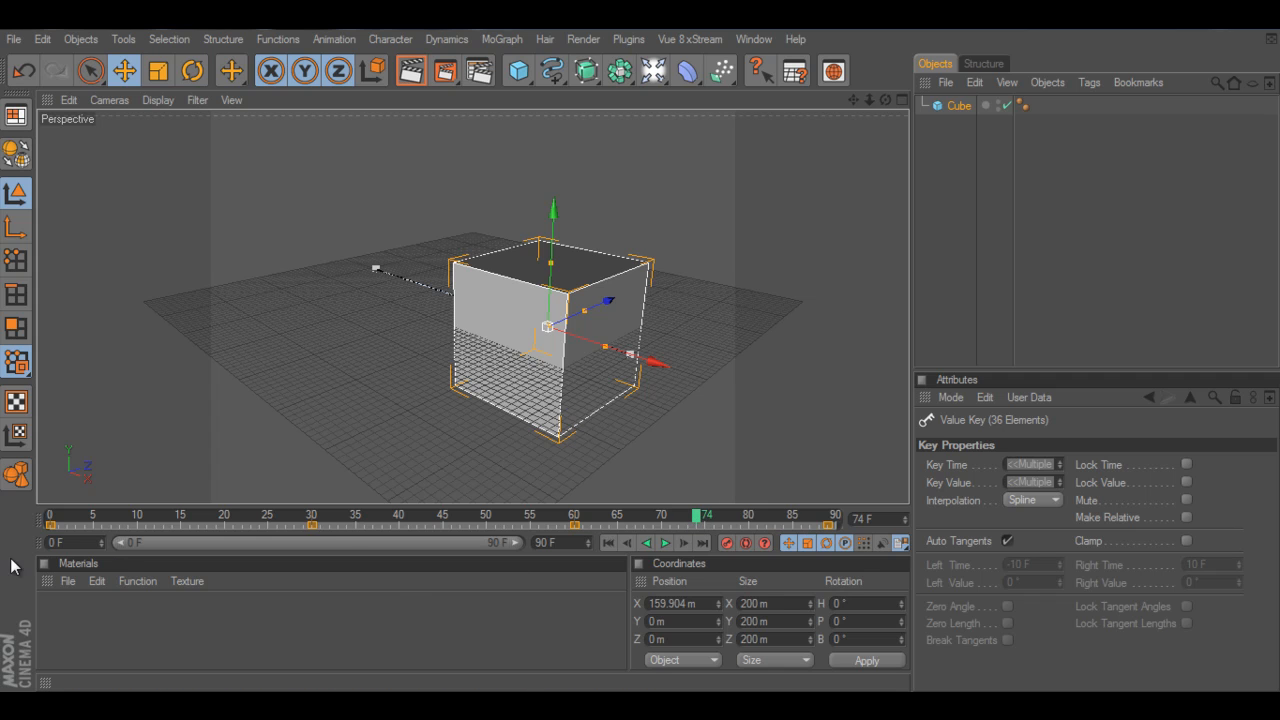
mouse_move(388, 556)
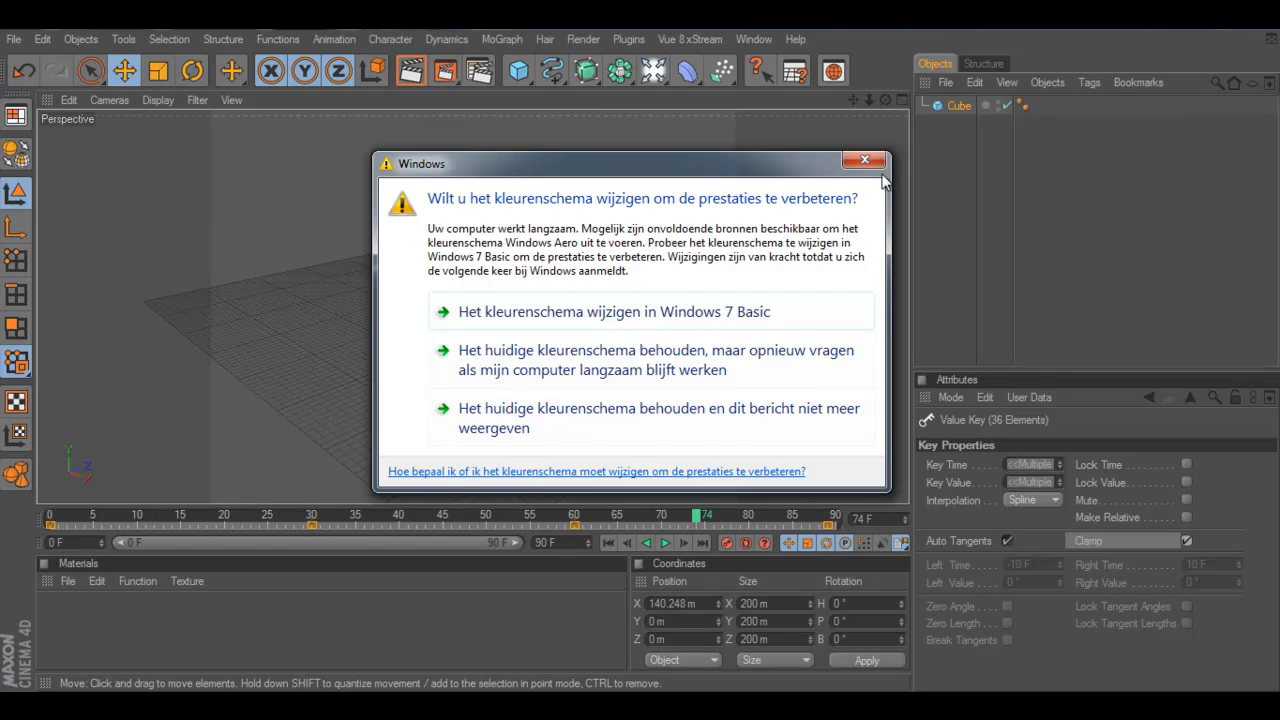
left_click(864, 160)
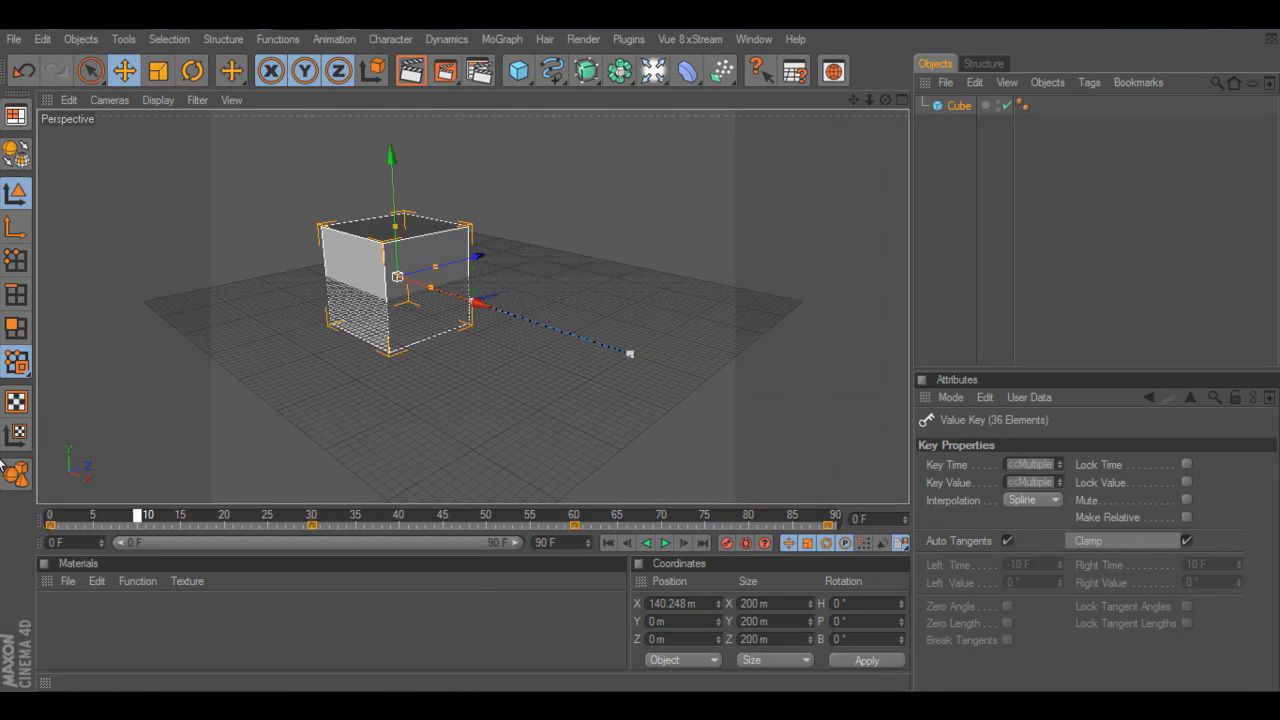
Play and scrub through the animation to confirm the cube holds still around frame 30.
left_click(688, 544)
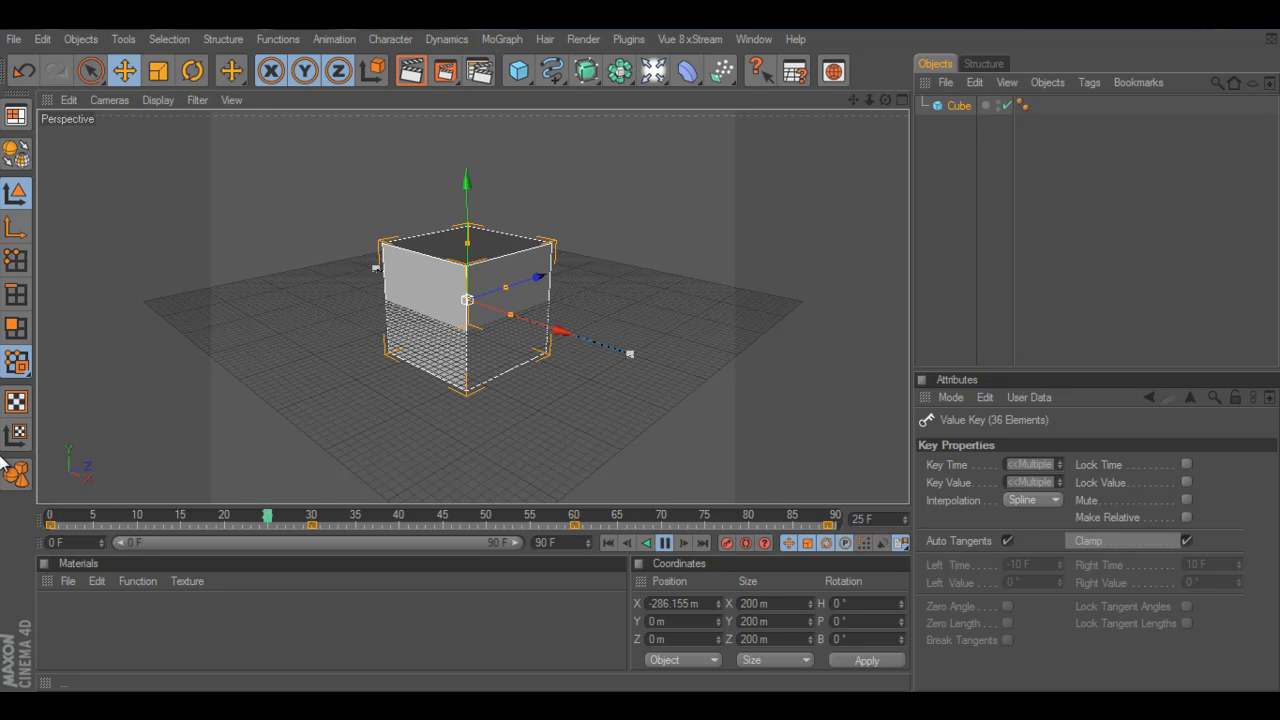
left_click_drag(268, 516, 486, 516)
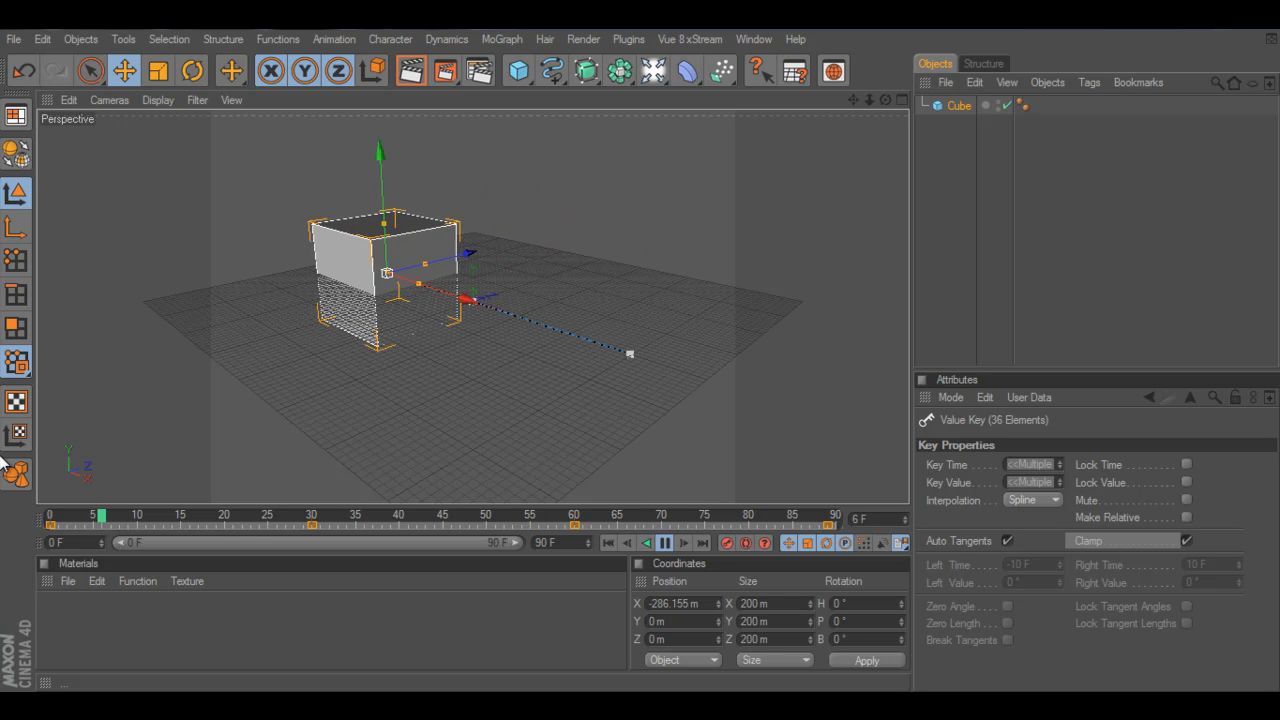
left_click_drag(98, 514, 318, 514)
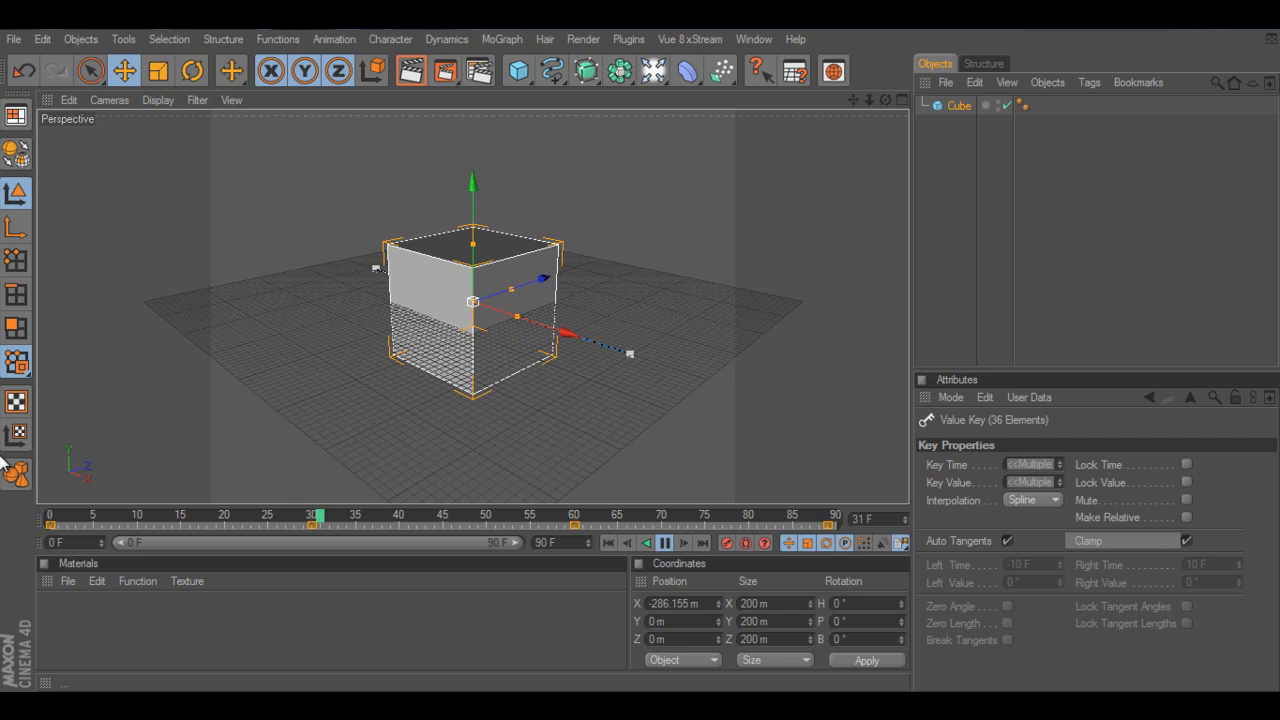
left_click_drag(318, 516, 520, 516)
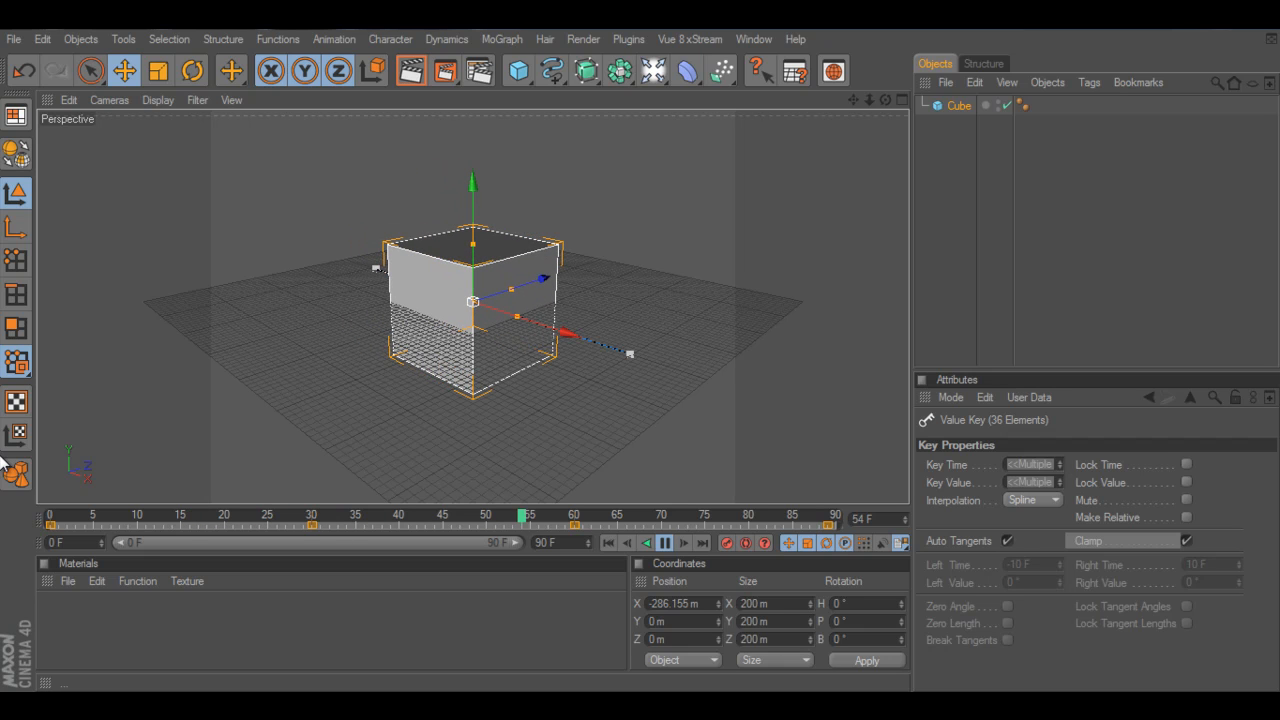